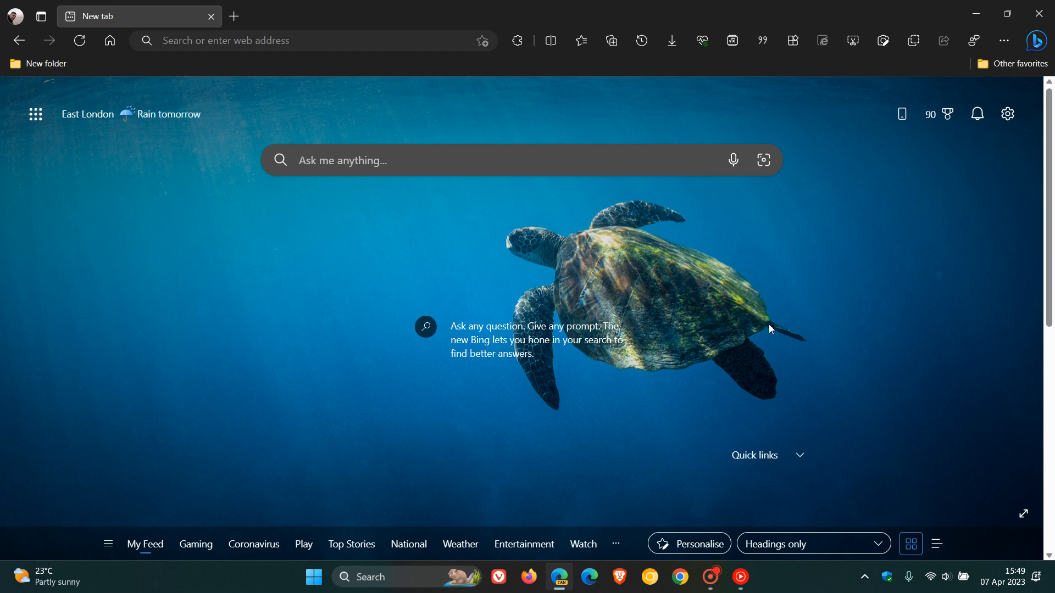
{"action": "mouse_move", "coordinate": [783, 318]}
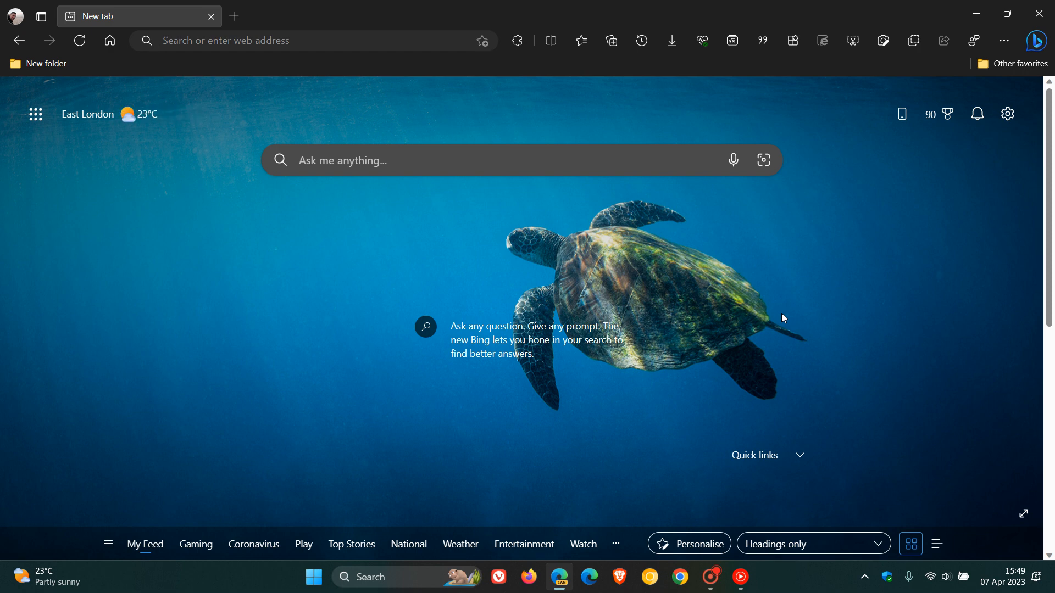
- Focus the new tab page while the chat pane briefly appears and closes
{"action": "left_click", "coordinate": [1036, 40]}
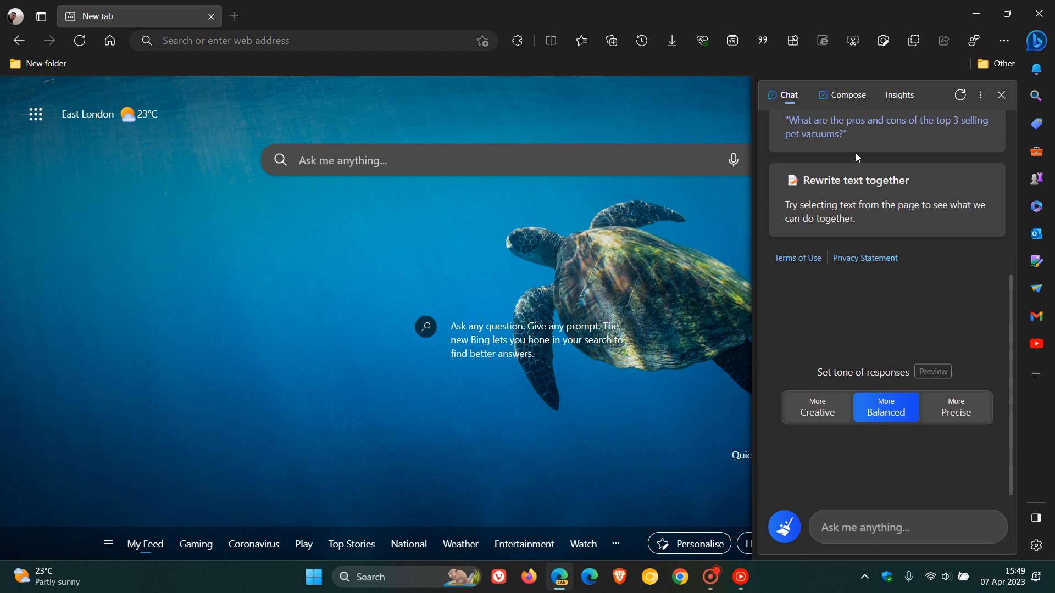
{"action": "mouse_move", "coordinate": [1041, 41]}
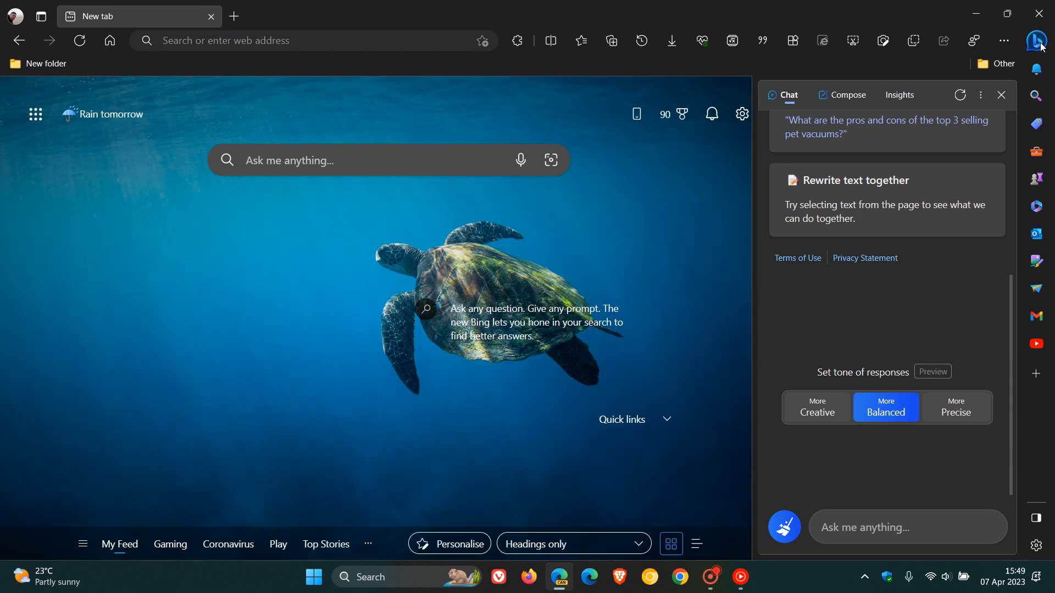
{"action": "mouse_move", "coordinate": [1001, 95]}
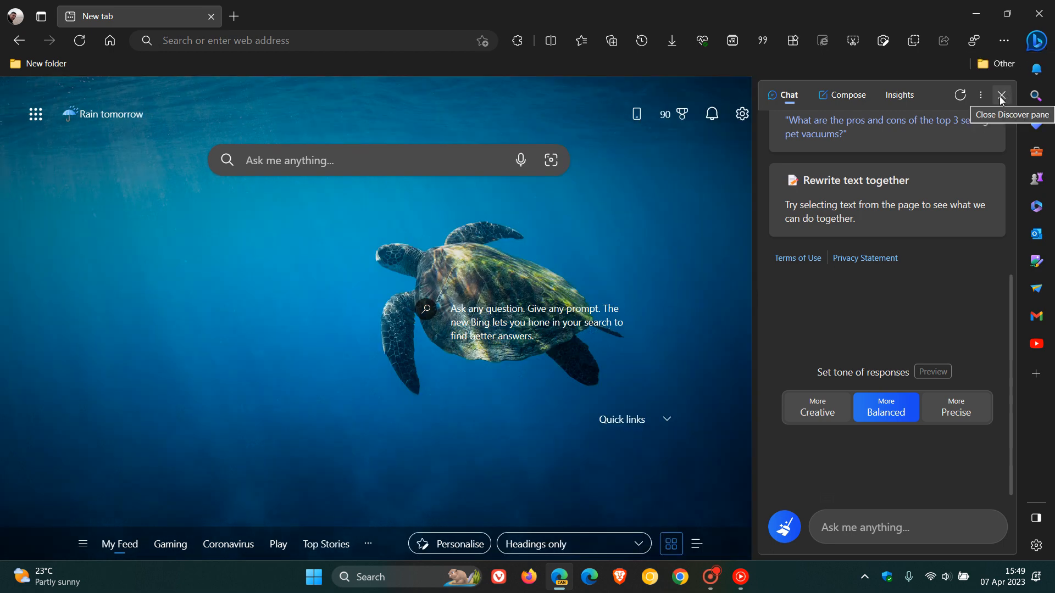
{"action": "left_click", "coordinate": [1001, 95]}
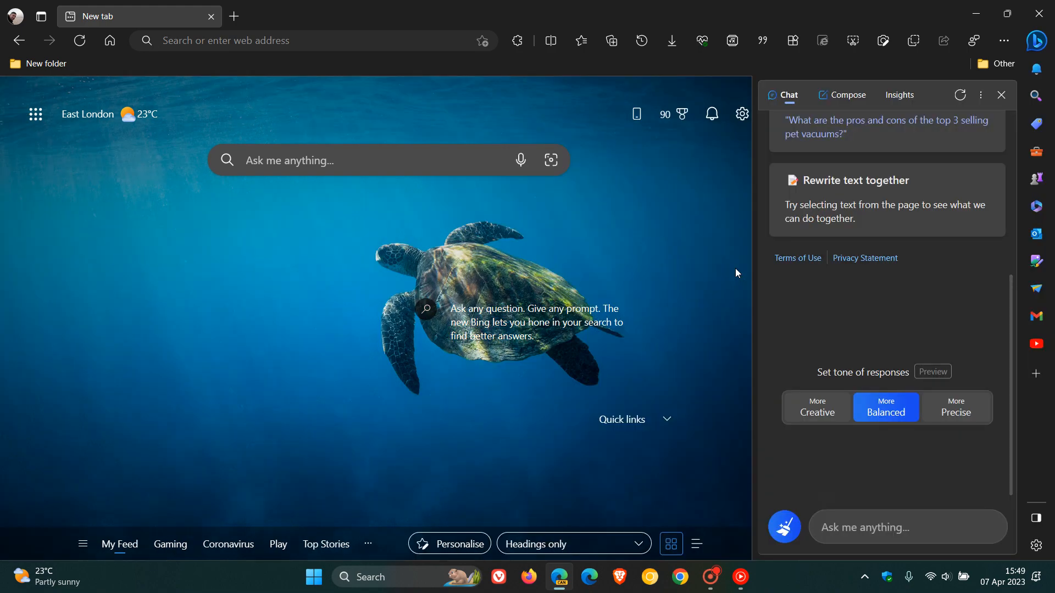
{"action": "left_click", "coordinate": [1001, 95]}
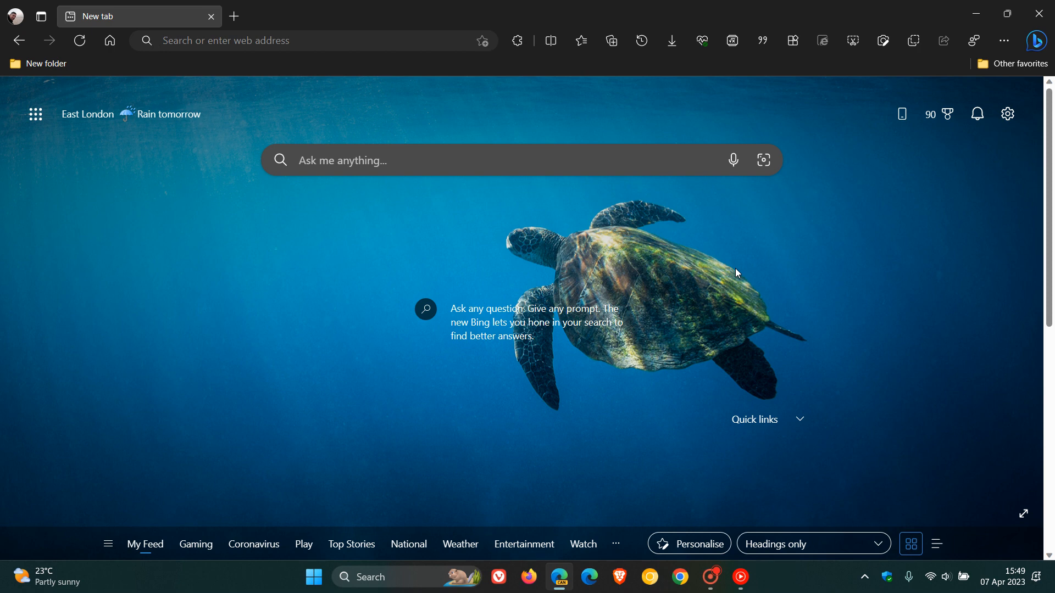
- Switch off Show Discover in the Sidebar settings via the profile menu
{"action": "left_click", "coordinate": [13, 16]}
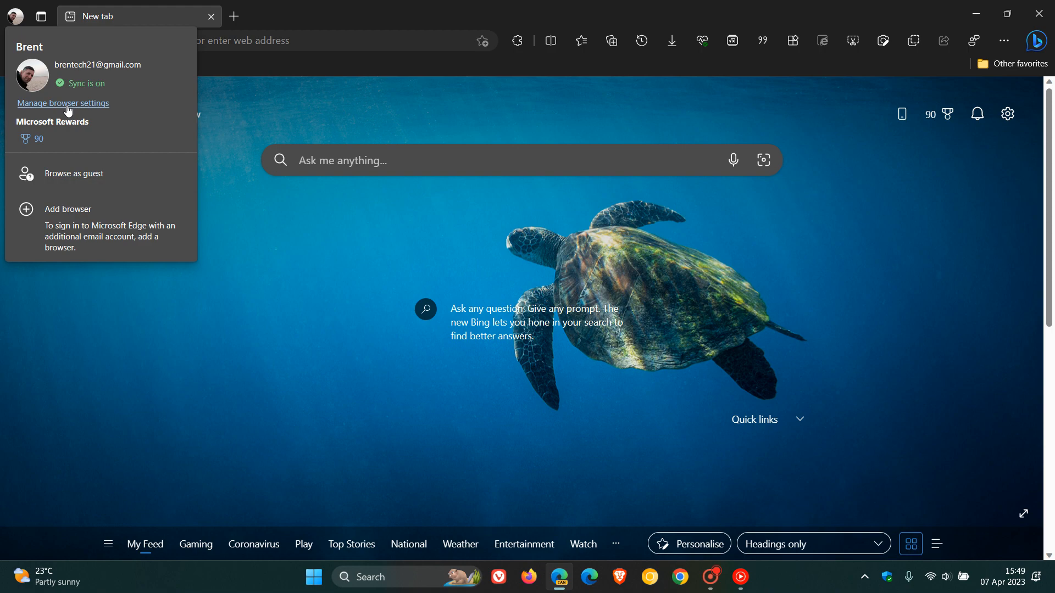
{"action": "left_click", "coordinate": [63, 104]}
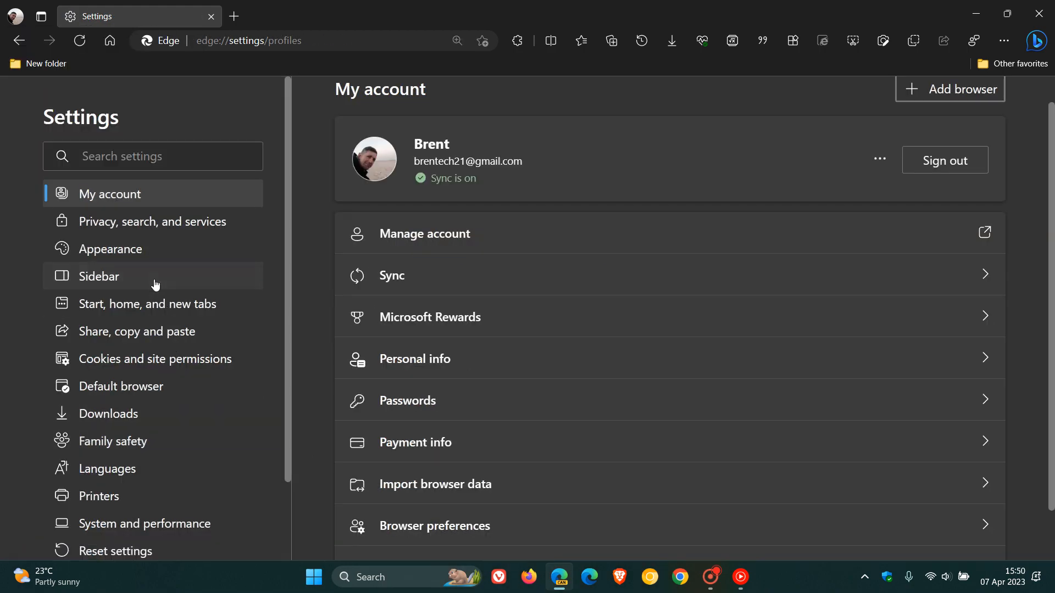
{"action": "left_click", "coordinate": [99, 276]}
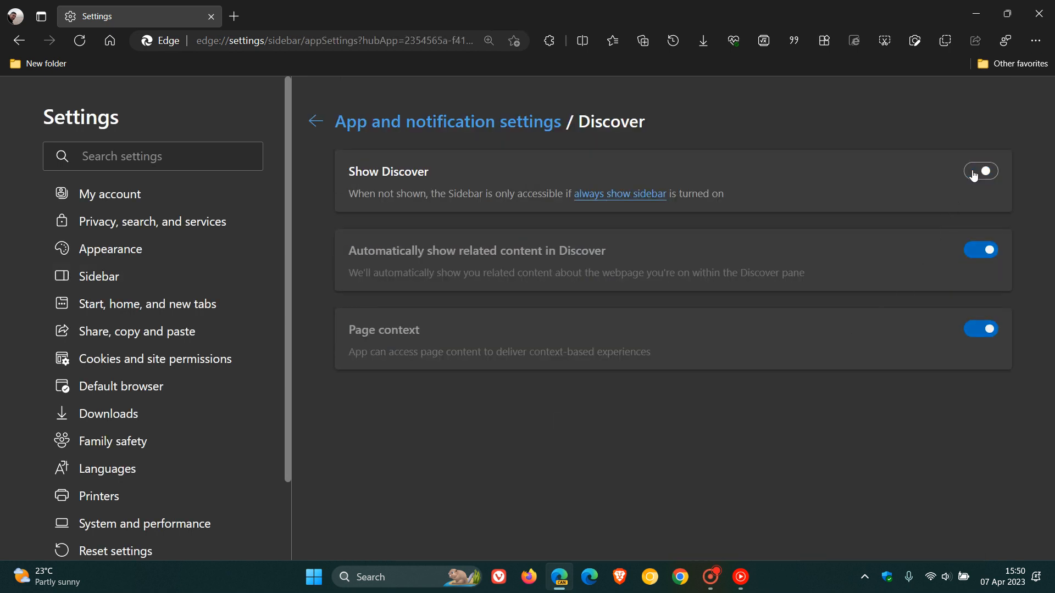
{"action": "left_click", "coordinate": [980, 171]}
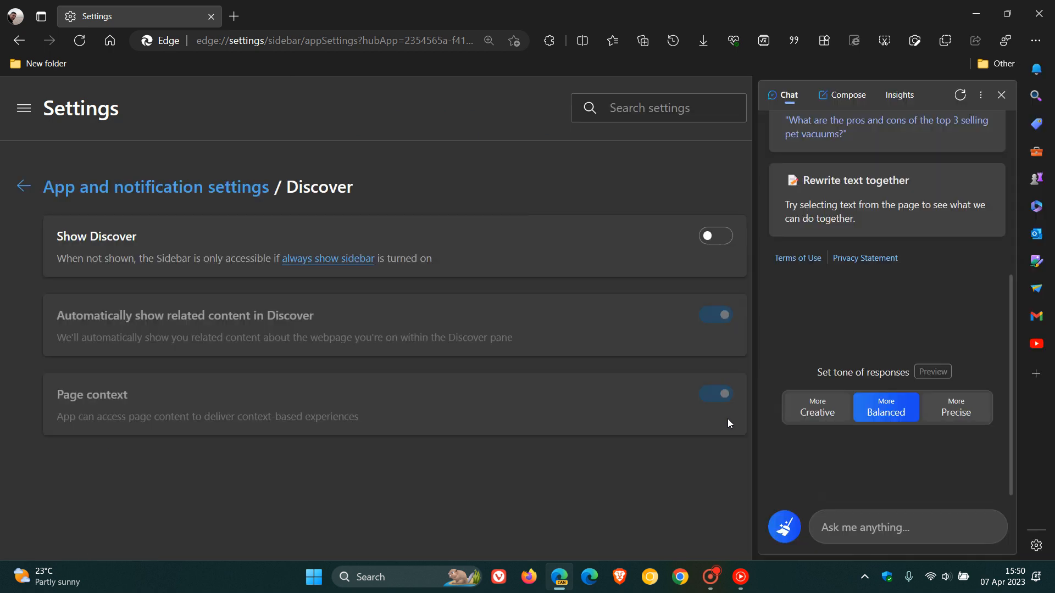
{"action": "left_click", "coordinate": [1000, 95]}
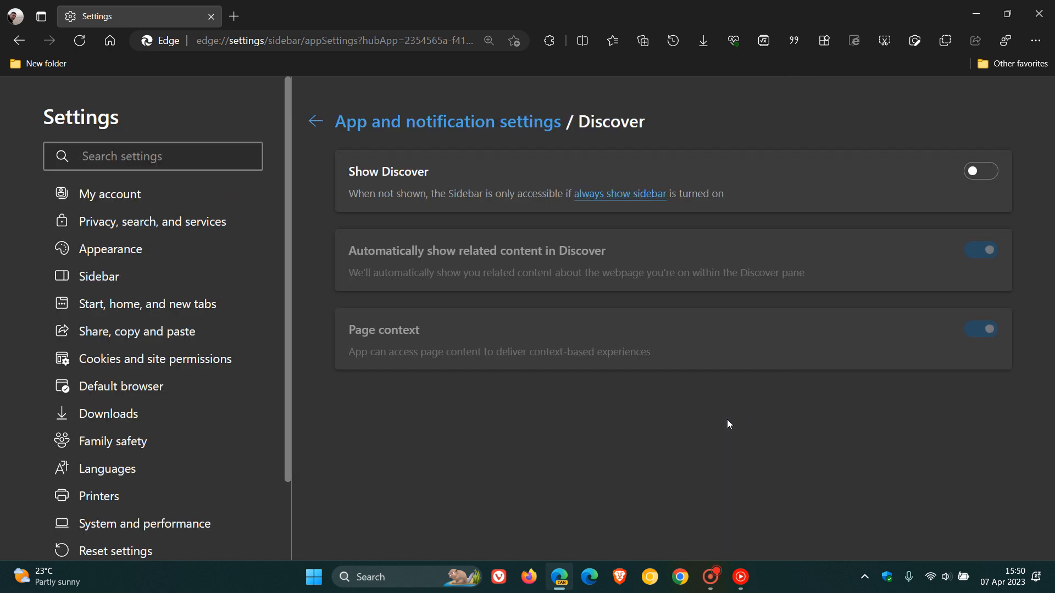
- Back on Sidebar settings, briefly enable Always show sidebar, then disable it again
{"action": "left_click", "coordinate": [314, 121]}
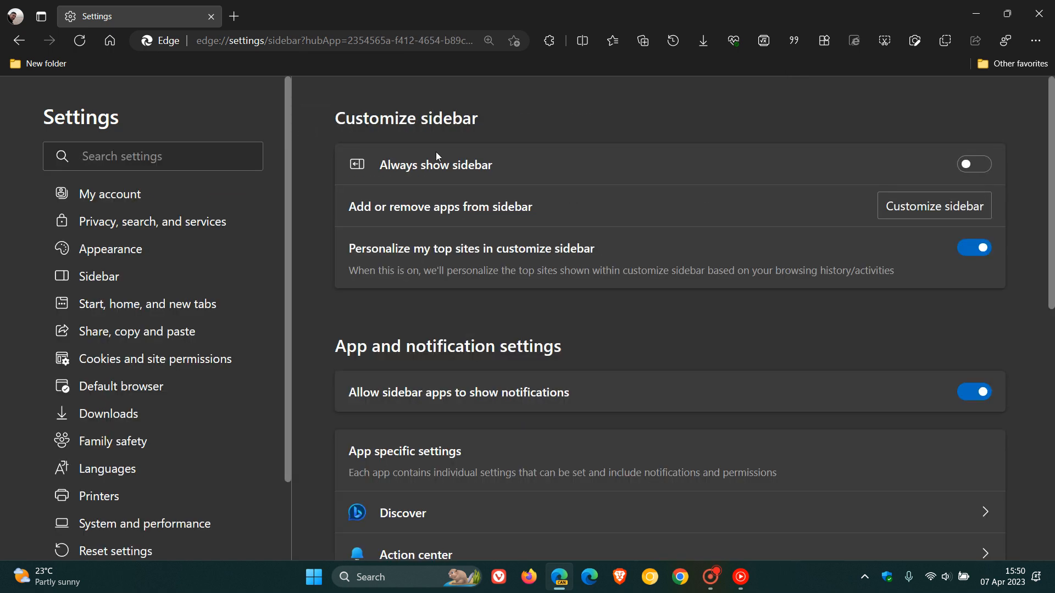
{"action": "left_click", "coordinate": [973, 164]}
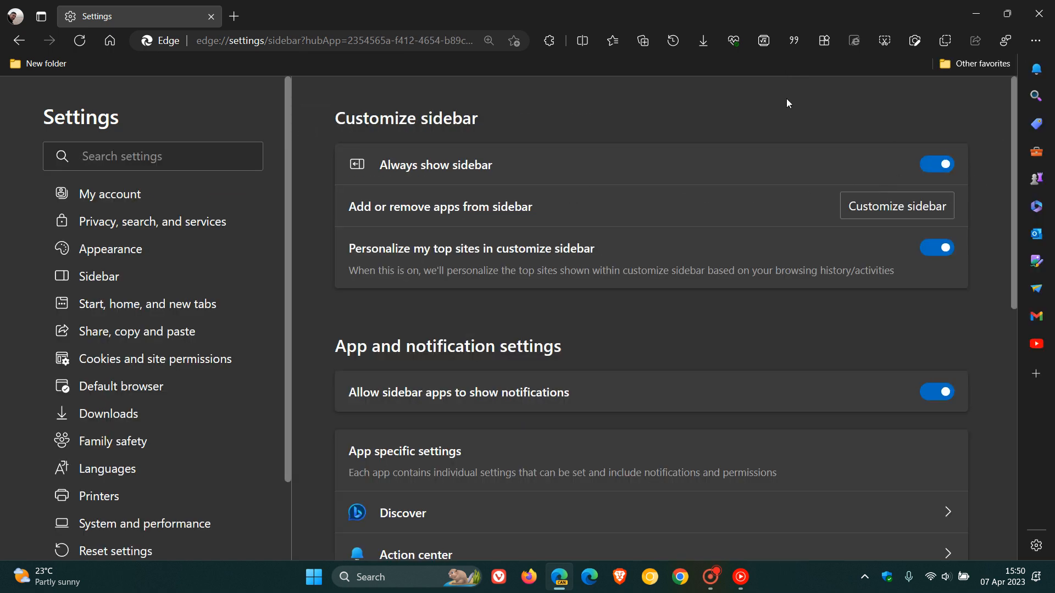
{"action": "mouse_move", "coordinate": [732, 115]}
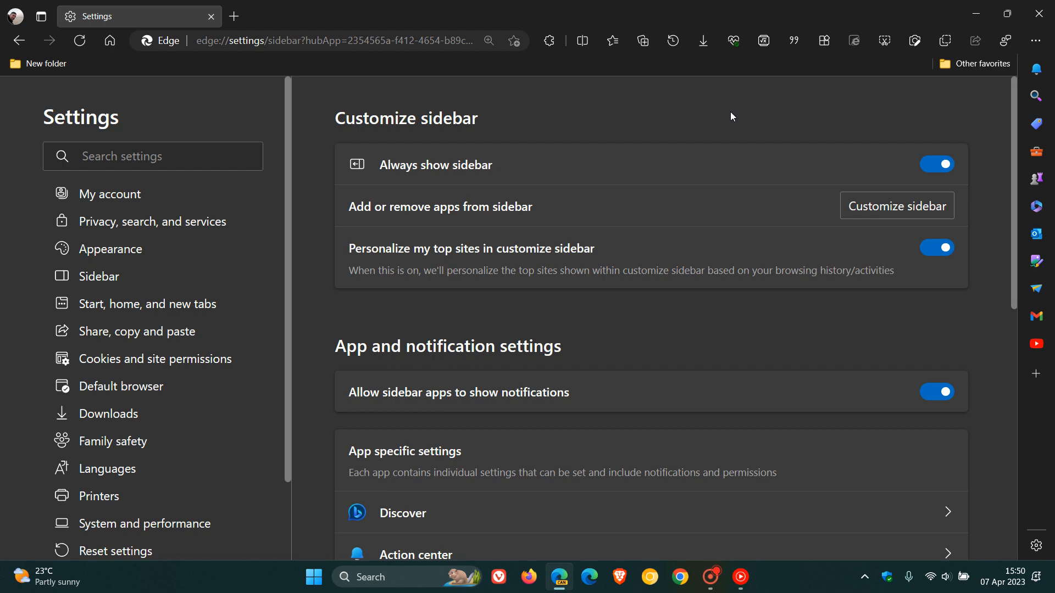
{"action": "left_click", "coordinate": [153, 157]}
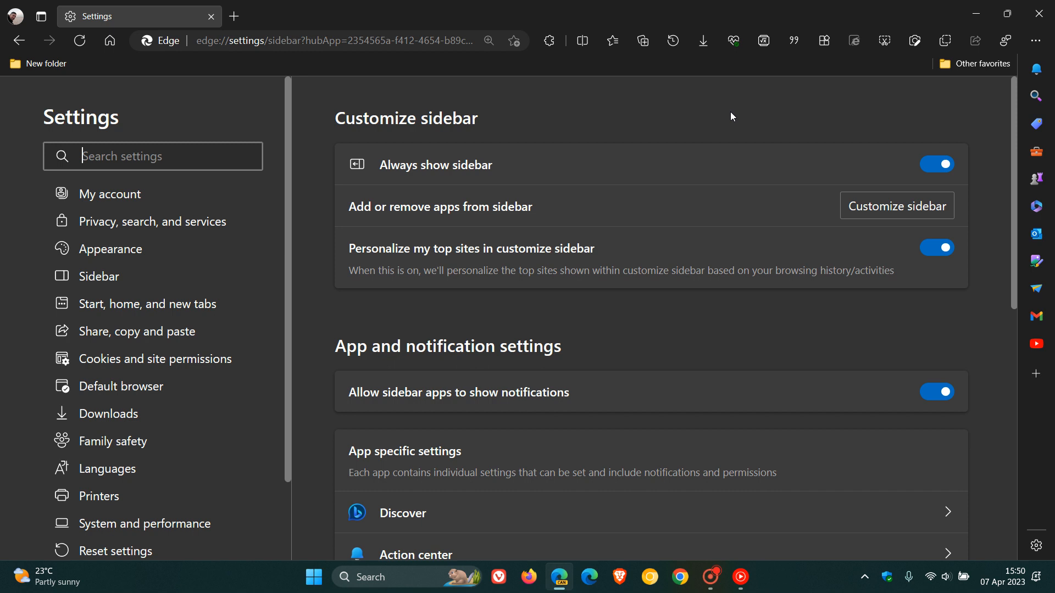
{"action": "mouse_move", "coordinate": [727, 118]}
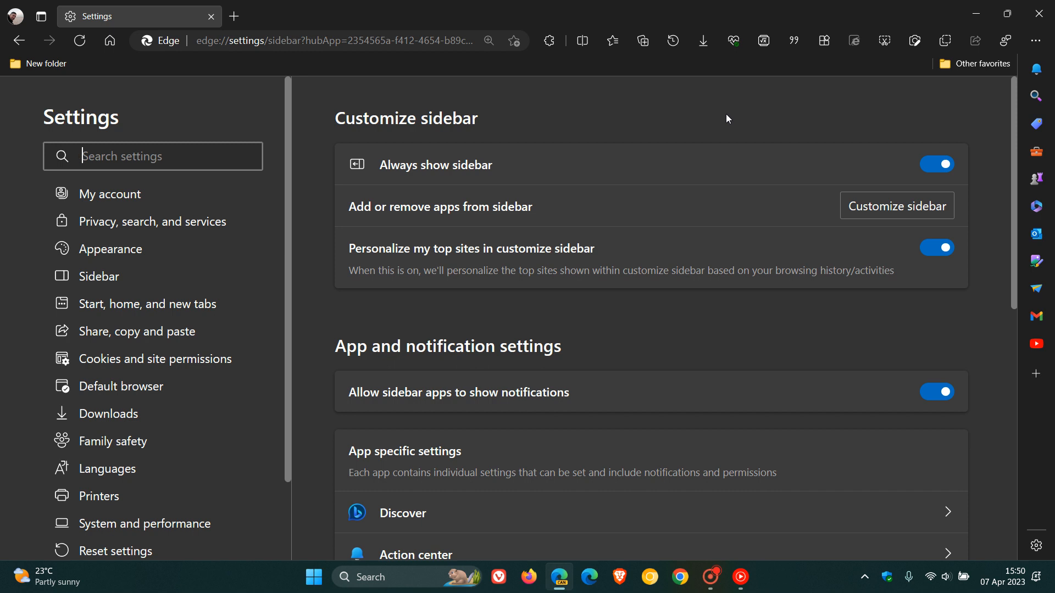
{"action": "mouse_move", "coordinate": [189, 285]}
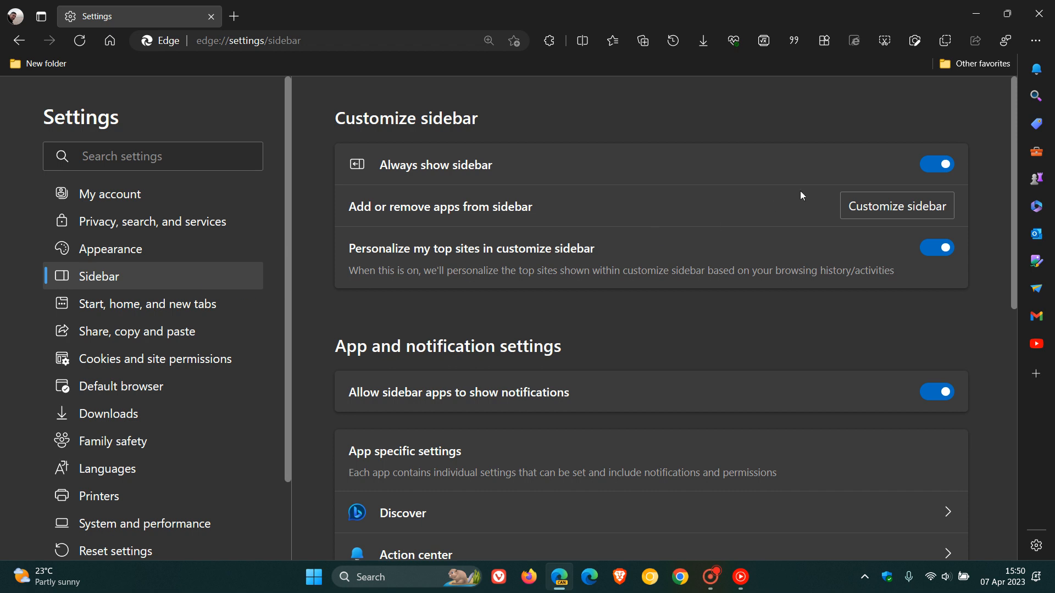
{"action": "left_click", "coordinate": [937, 163]}
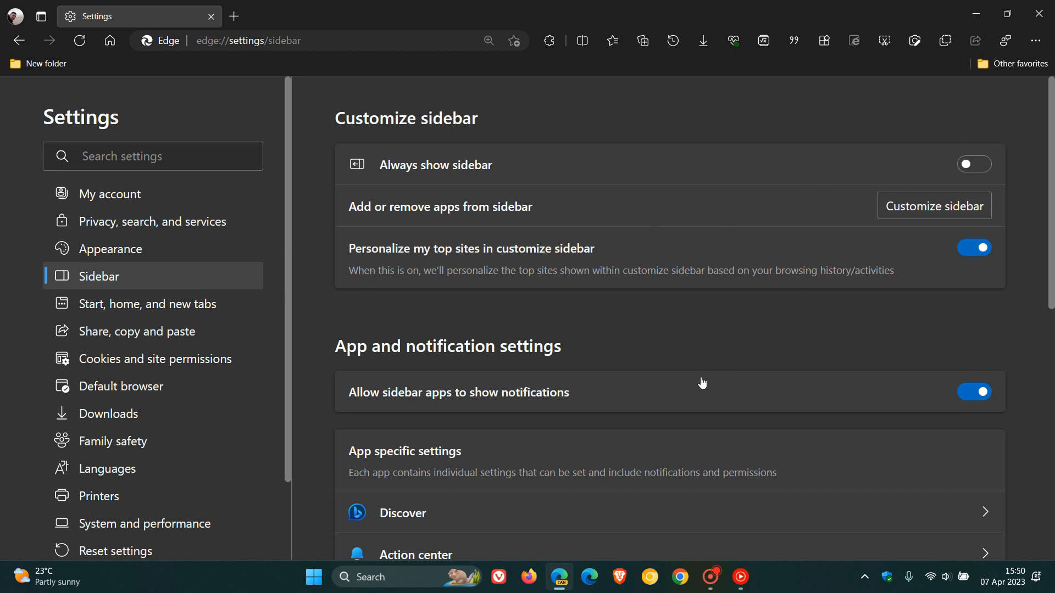
- Scroll the Sidebar settings and close the Settings tab, returning to the new tab page
{"action": "scroll", "scroll_direction": "down", "scroll_amount": 3}
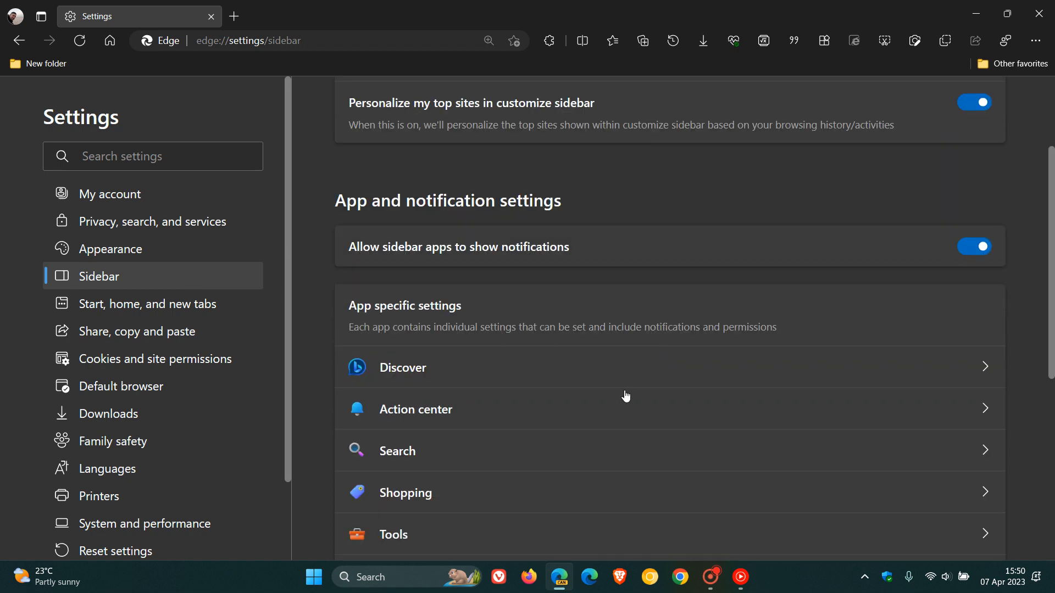
{"action": "left_click", "coordinate": [403, 368]}
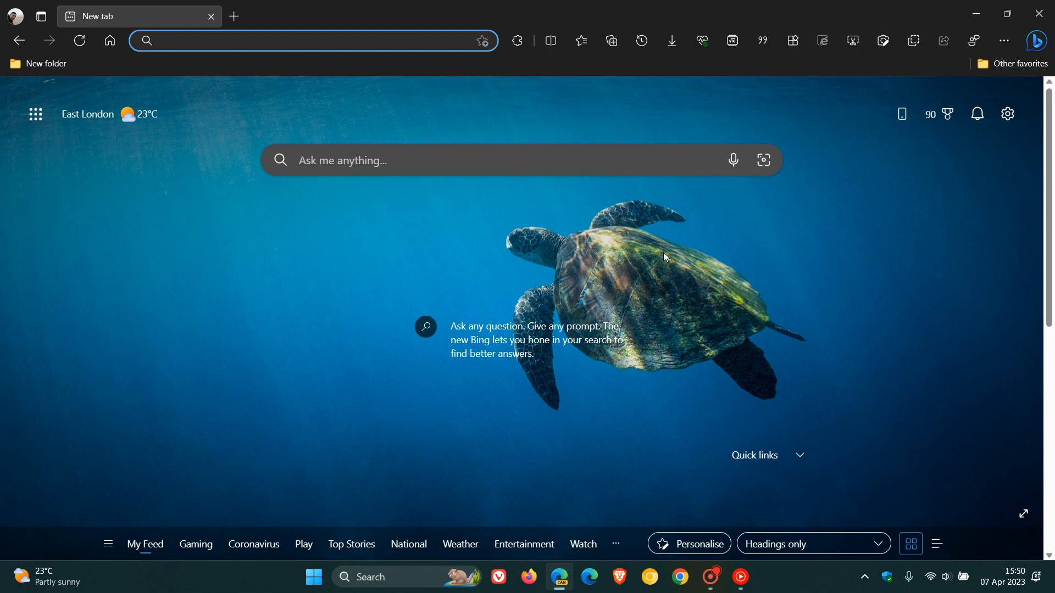
{"action": "left_click", "coordinate": [1039, 40]}
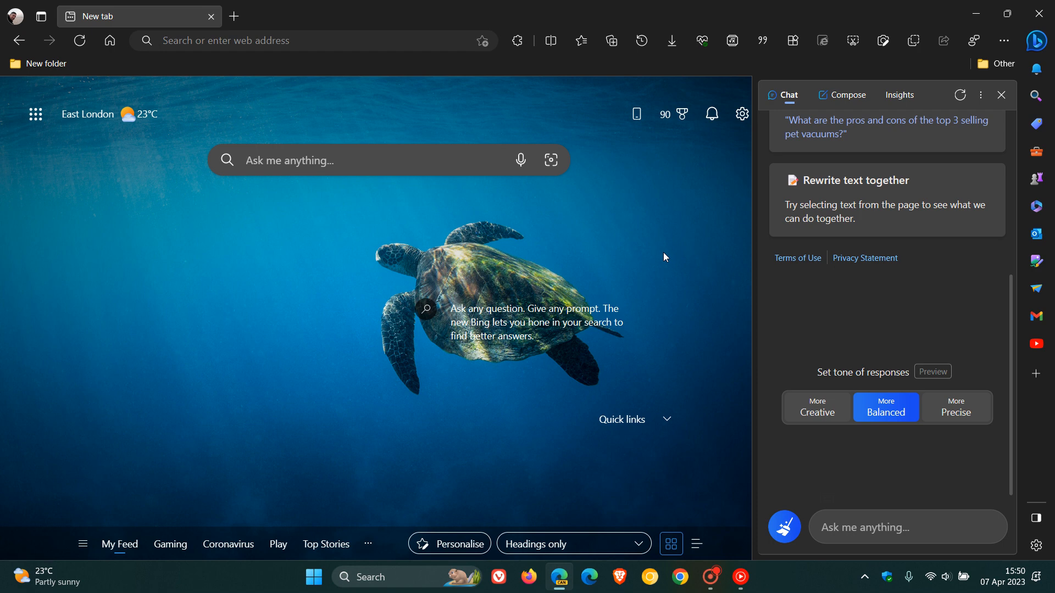
{"action": "left_click", "coordinate": [1001, 94]}
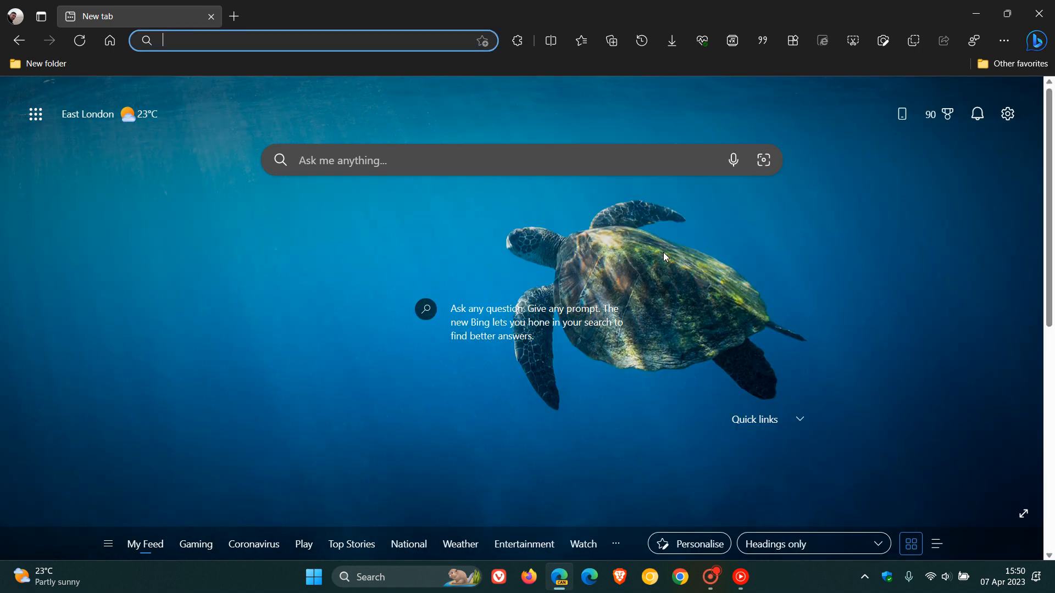